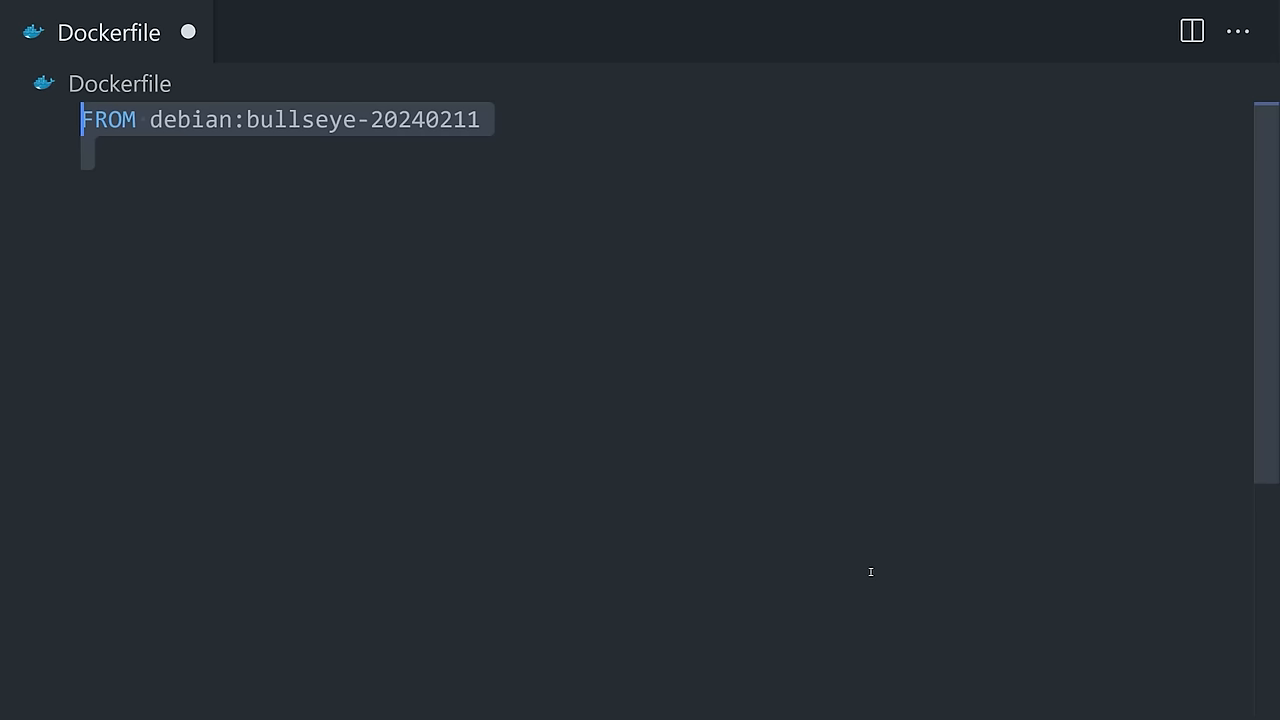
Step: Add WORKDIR /usr/src and a RUN apt-get update line below the Debian FROM line
{"action": "type", "text": "WORKDIR /usr/src"}
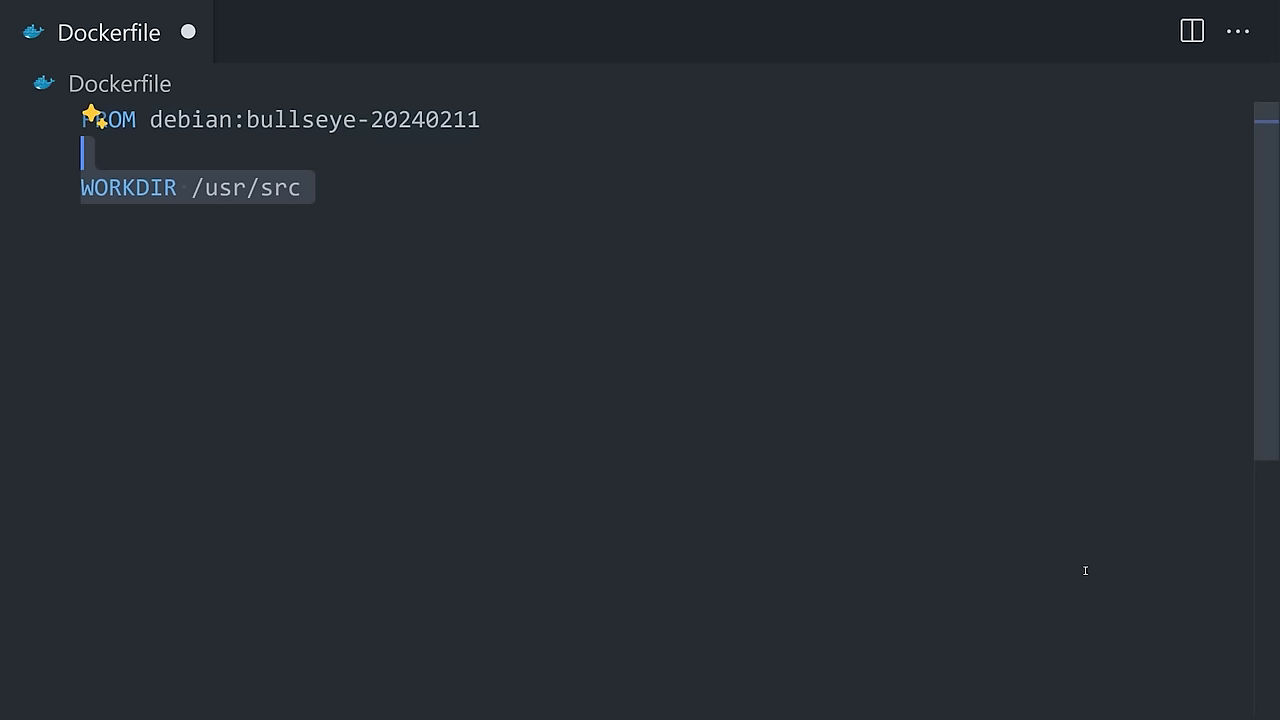
{"action": "type", "text": "RUN apt-get update && \\"}
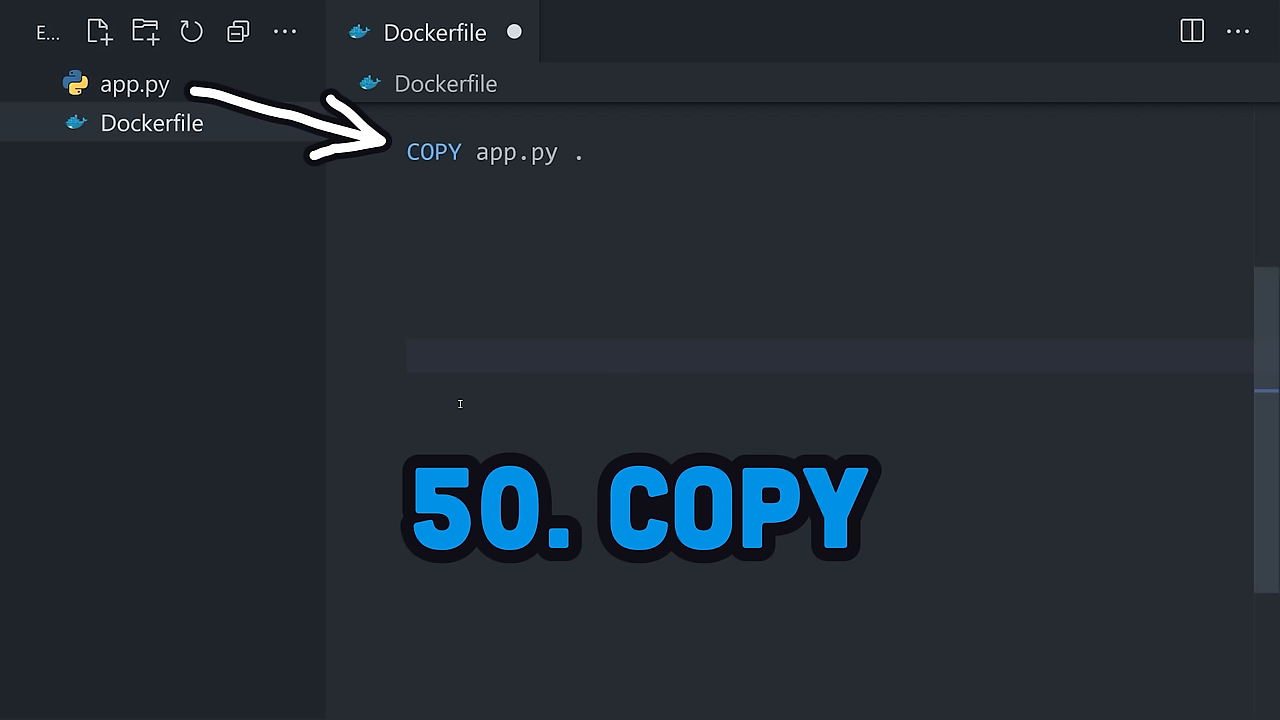
{"action": "type", "text": "ENV API_KEY=hi_mom"}
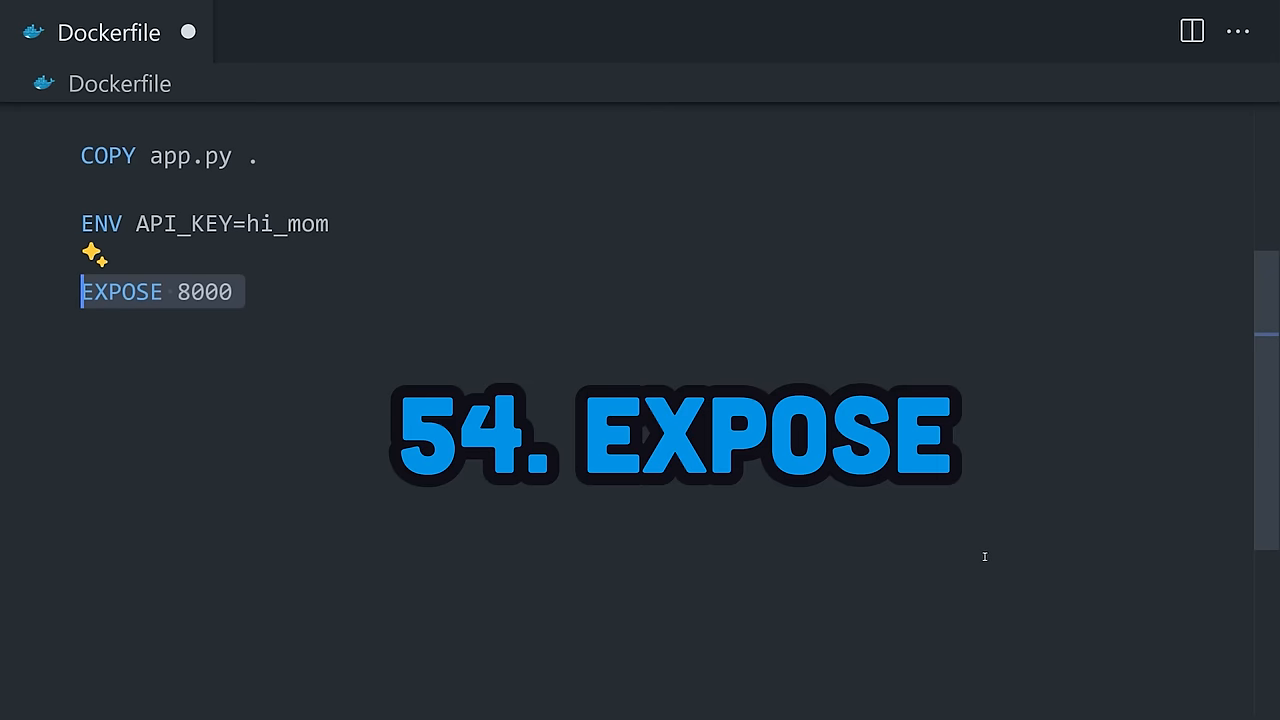
{"action": "type", "text": "CMD [ \"python3\", \"-m\", \"http.server\", \"8000\" ]"}
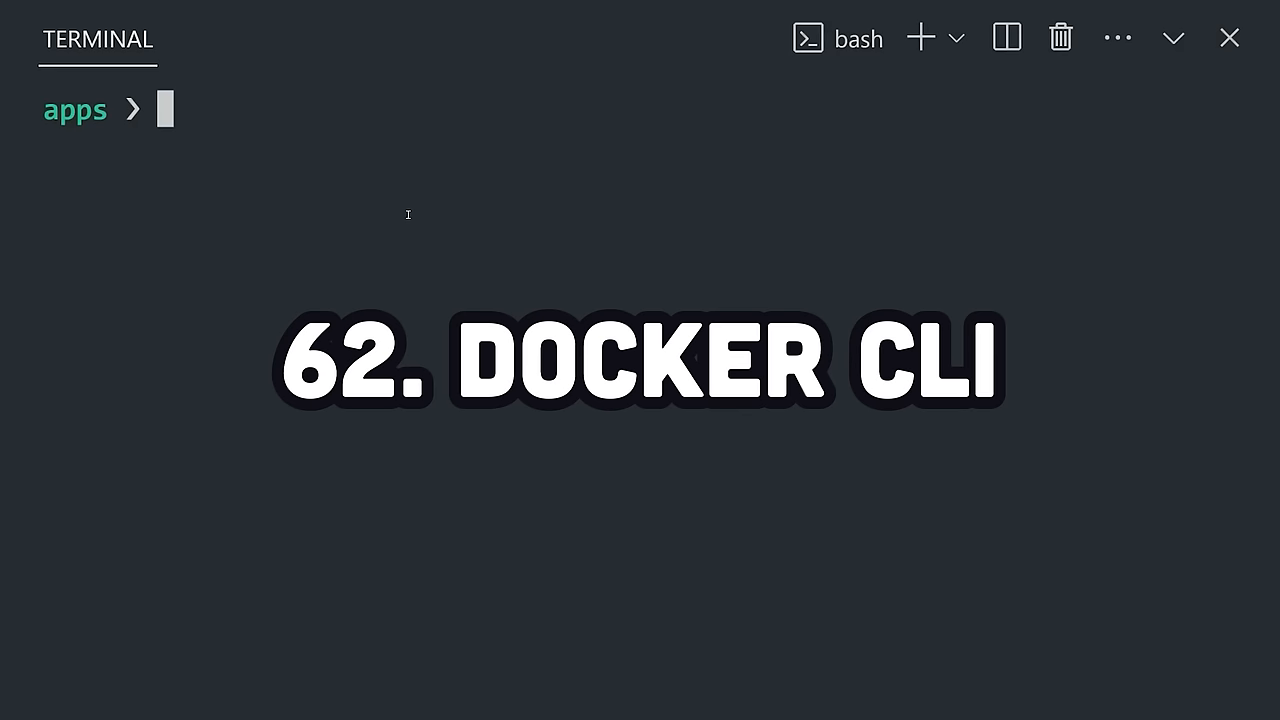
Step: Run docker help, then build the Dockerfile into an image tagged awesome
{"action": "type", "text": "docker help"}
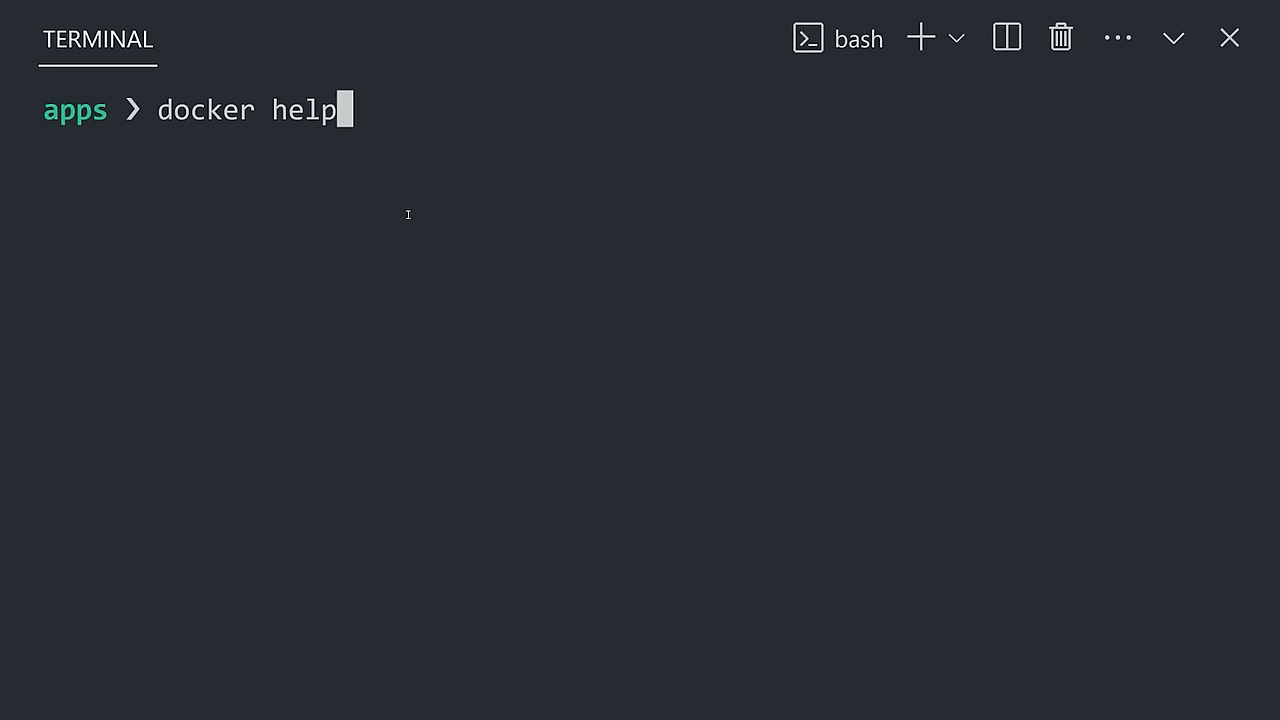
{"action": "key", "text": "Enter"}
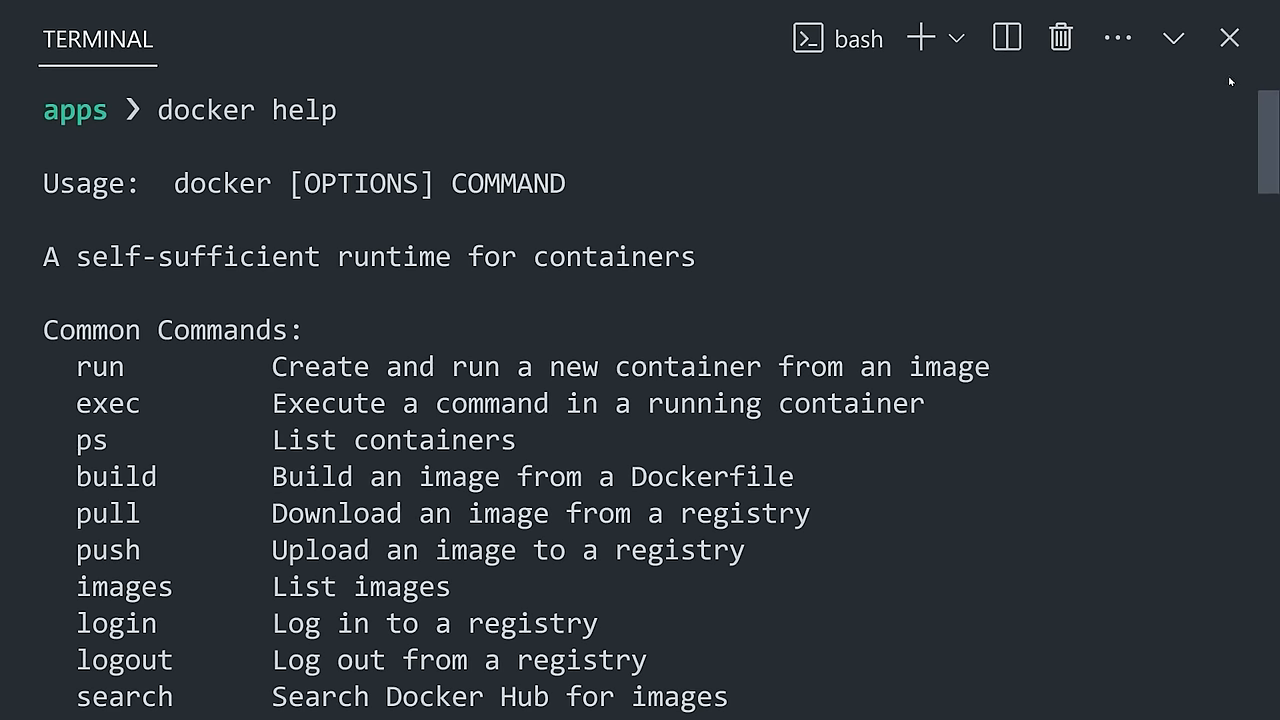
{"action": "mouse_move", "coordinate": [1200, 295]}
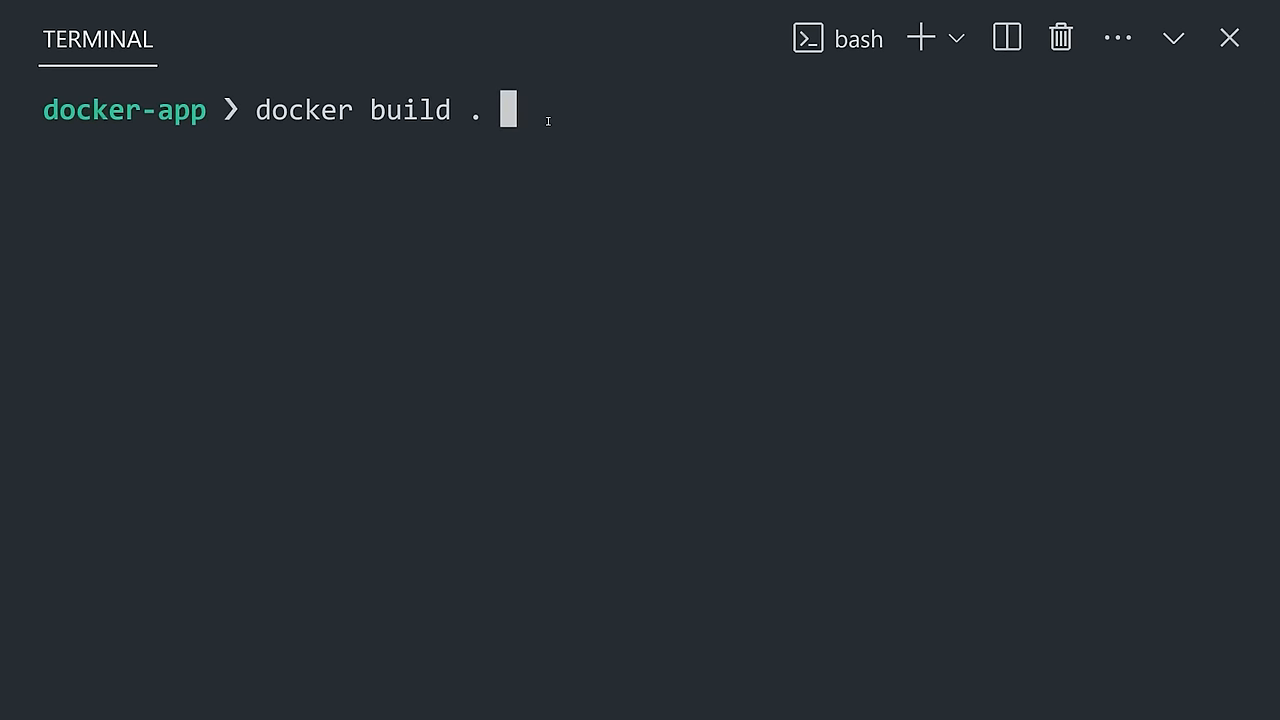
{"action": "type", "text": "-t awesome"}
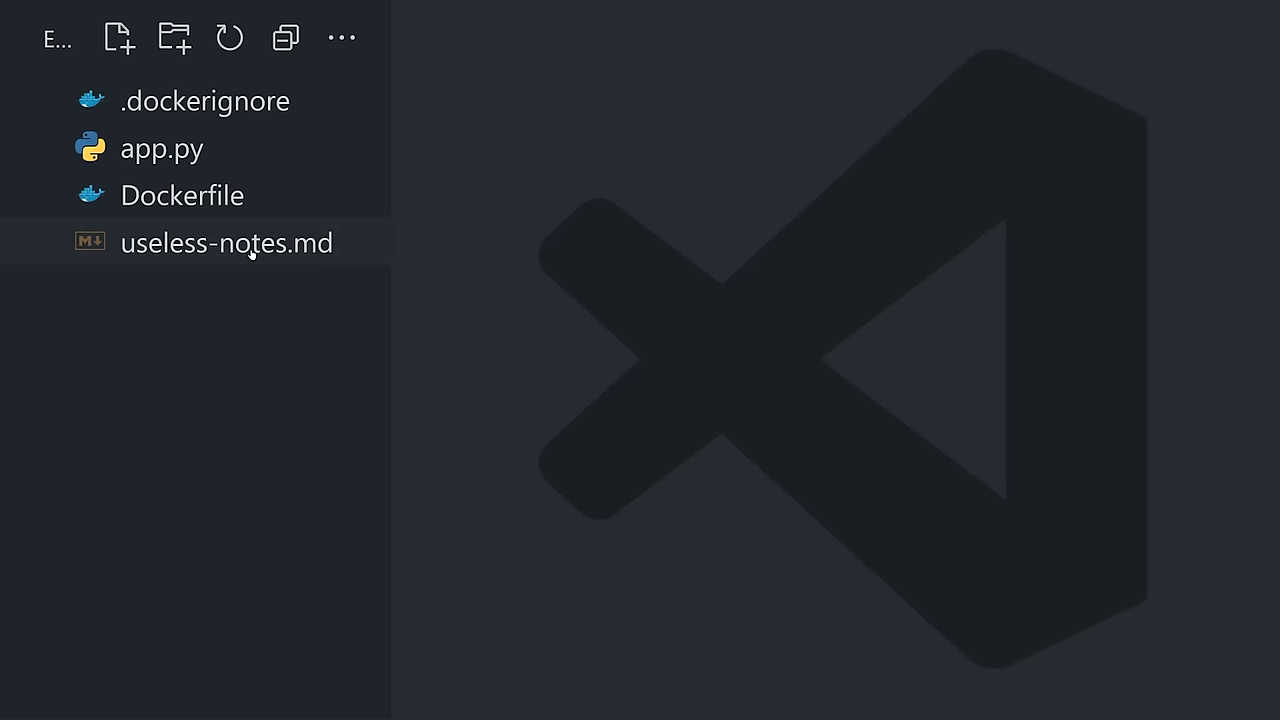
{"action": "mouse_move", "coordinate": [208, 504]}
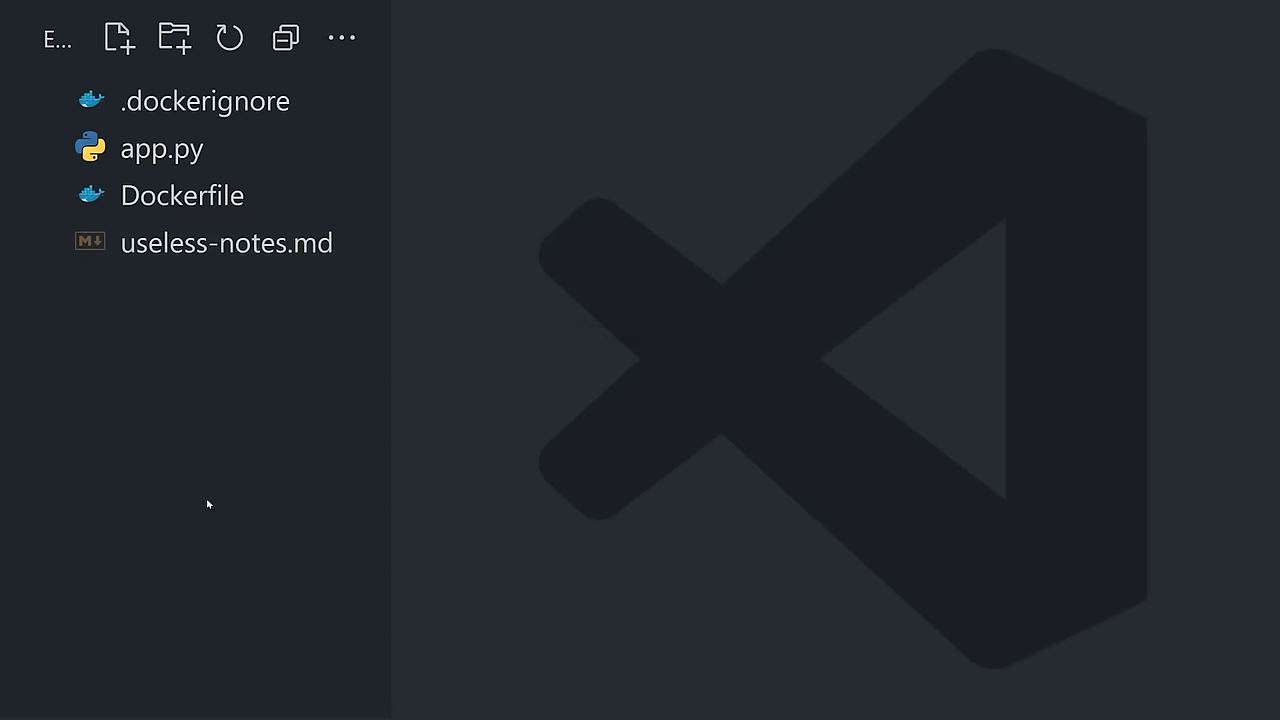
Step: Exclude useless-notes.md from the build context via .dockerignore
{"action": "left_click", "coordinate": [205, 100]}
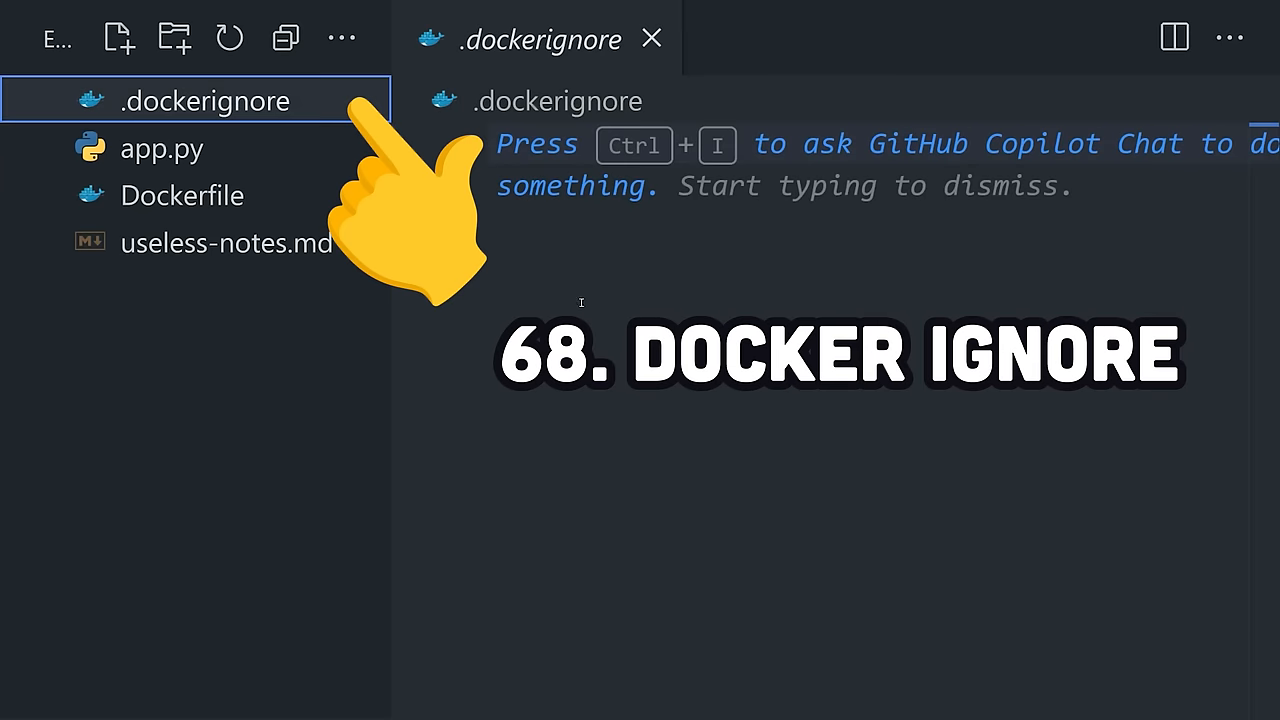
{"action": "type", "text": "useless-notes.md"}
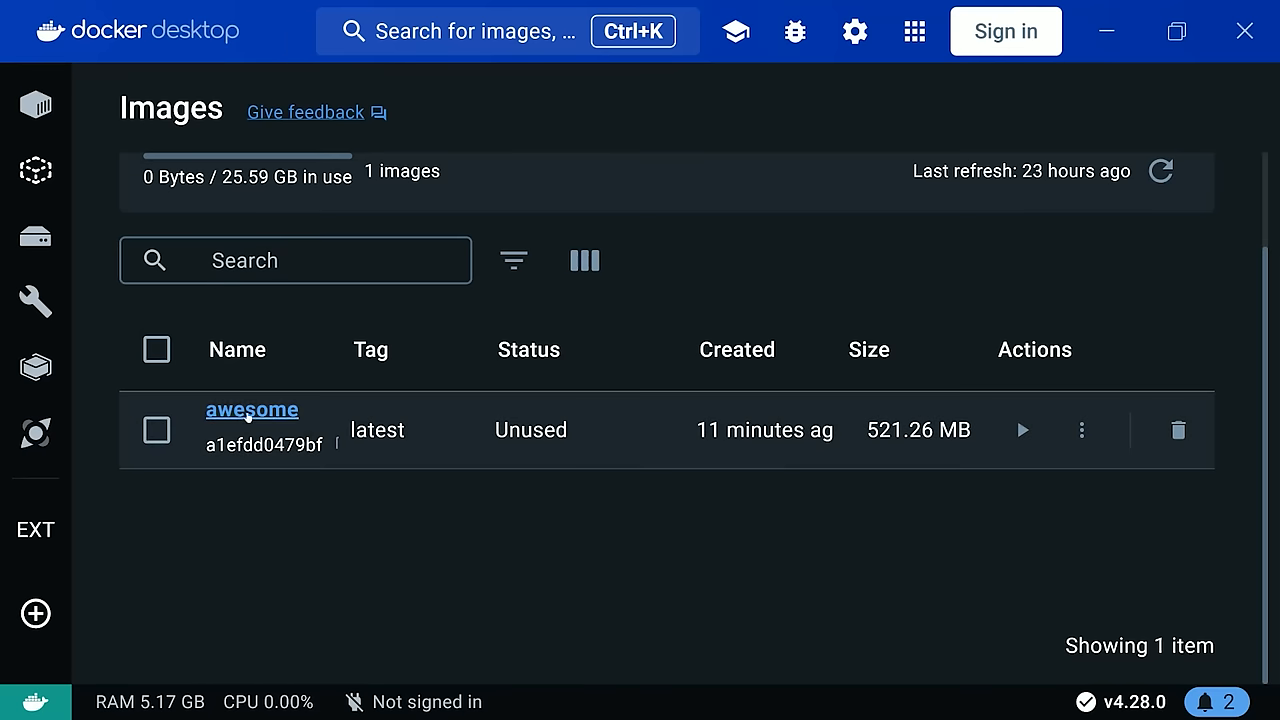
Step: Review wheel and setuptools vulnerabilities of awesome:latest, then start running a container from it
{"action": "left_click", "coordinate": [251, 409]}
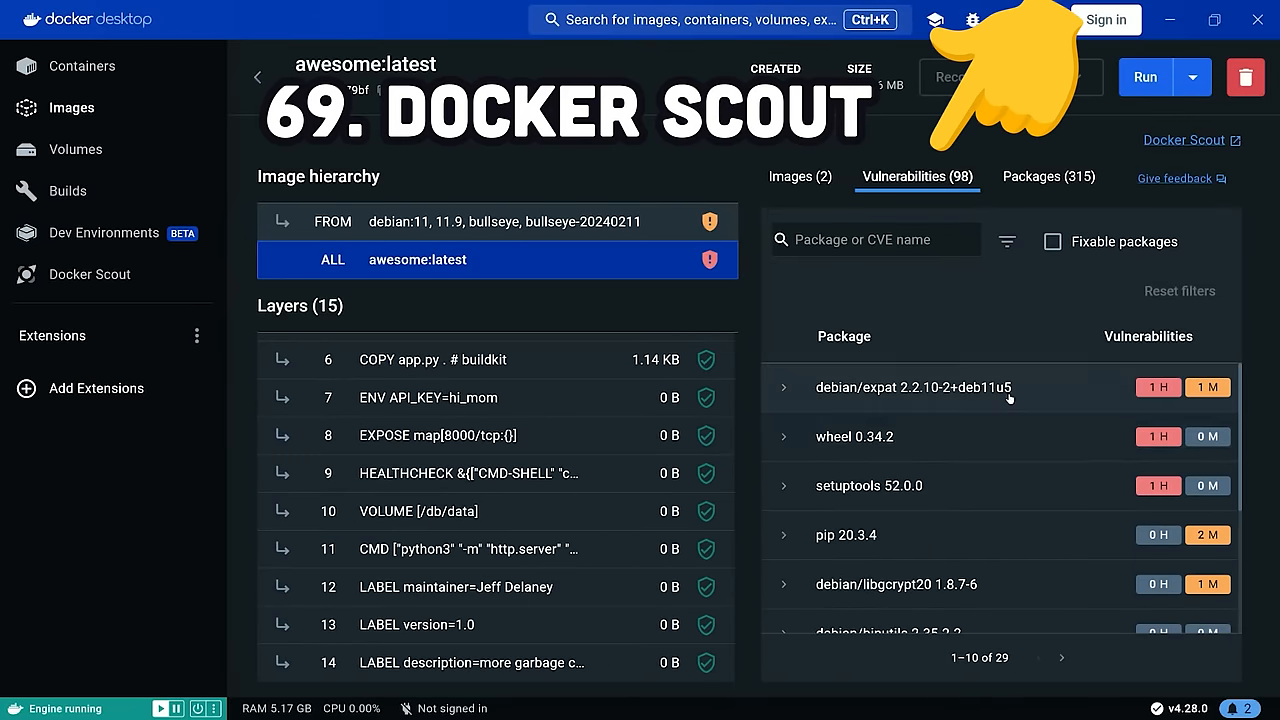
{"action": "left_click", "coordinate": [784, 436]}
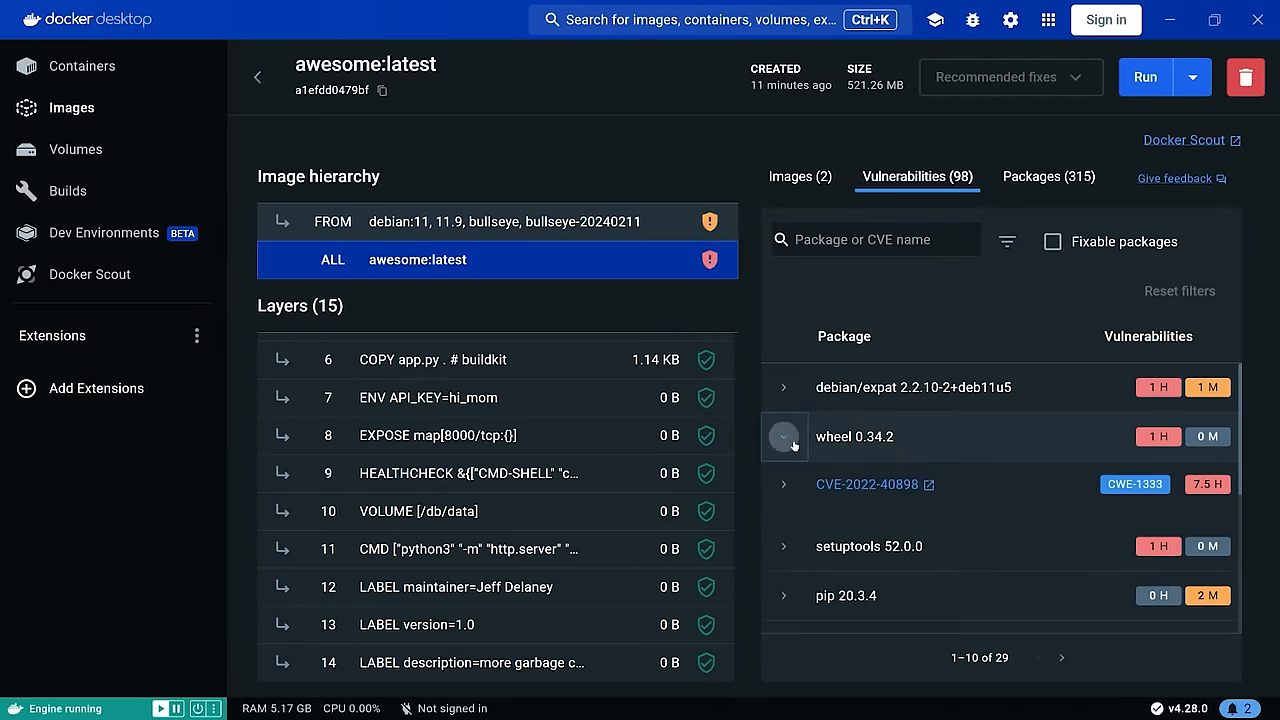
{"action": "left_click", "coordinate": [784, 387]}
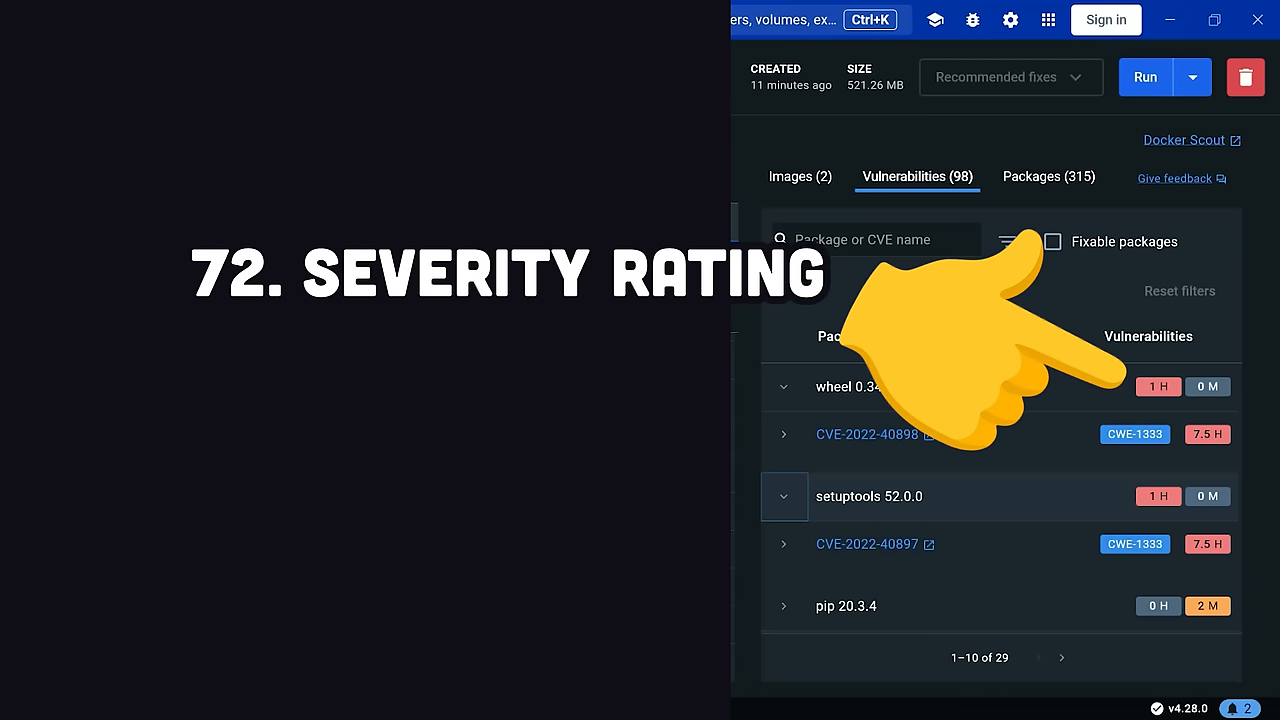
{"action": "left_click", "coordinate": [1145, 77]}
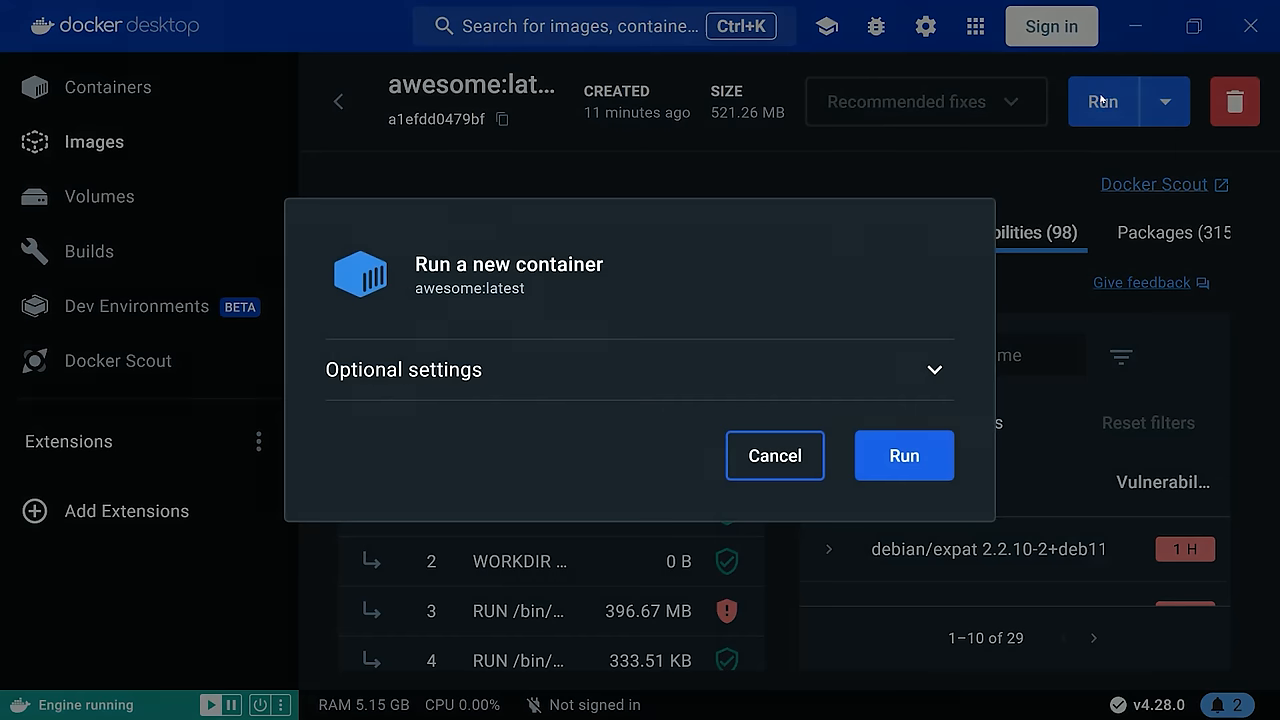
{"action": "mouse_move", "coordinate": [903, 455]}
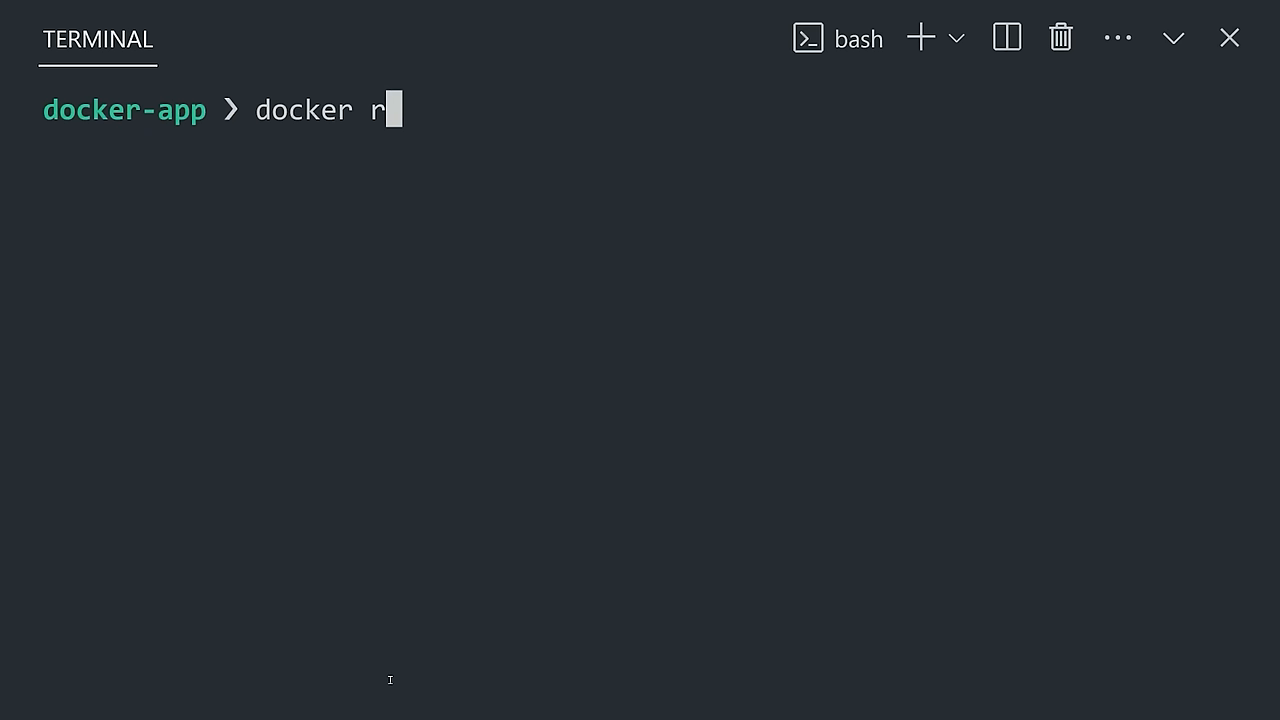
Step: Run docker run awesome and list running containers with docker ps
{"action": "type", "text": "un awesome"}
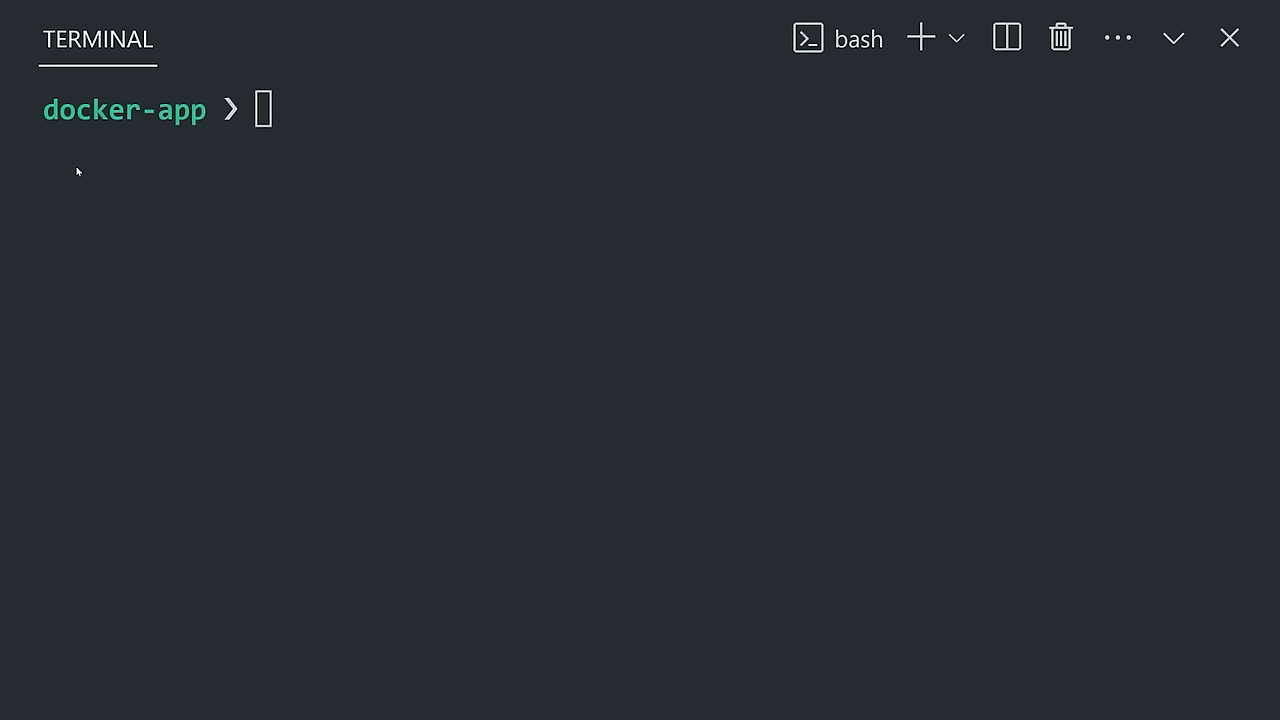
{"action": "type", "text": "docker ps"}
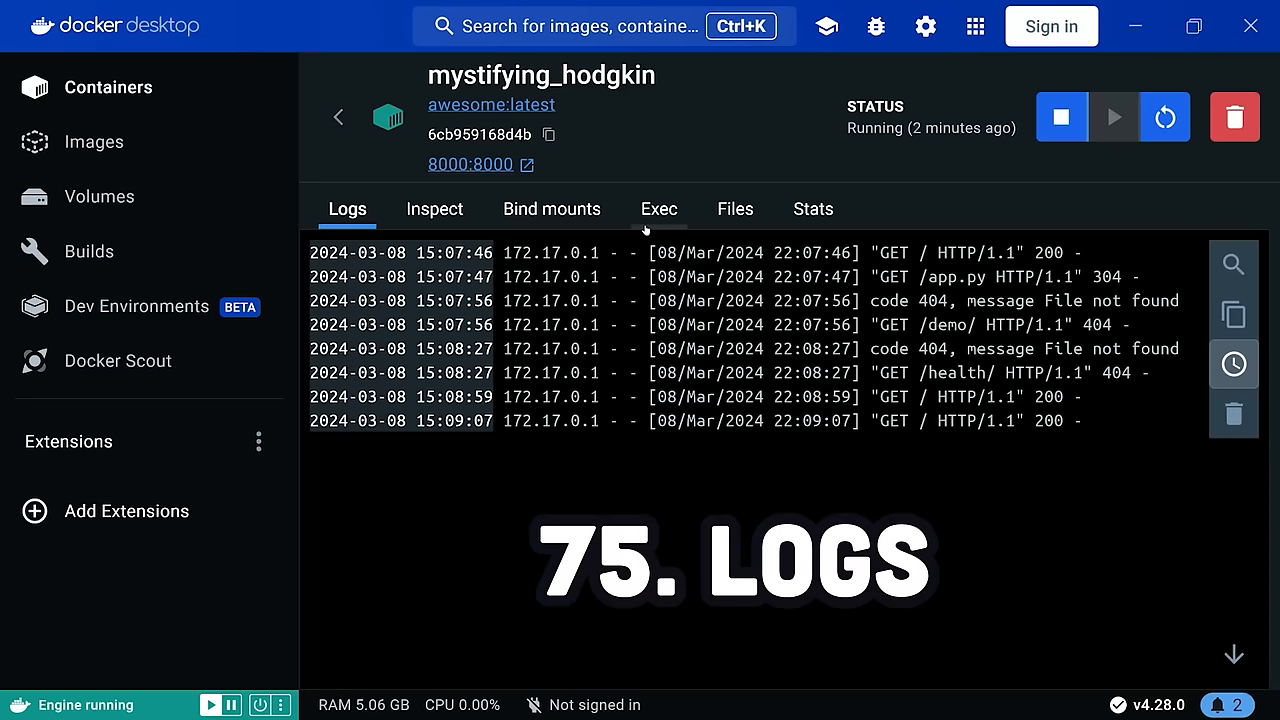
Step: View the mystifying_hodgkin container's Files and Logs in Docker Desktop
{"action": "left_click", "coordinate": [735, 209]}
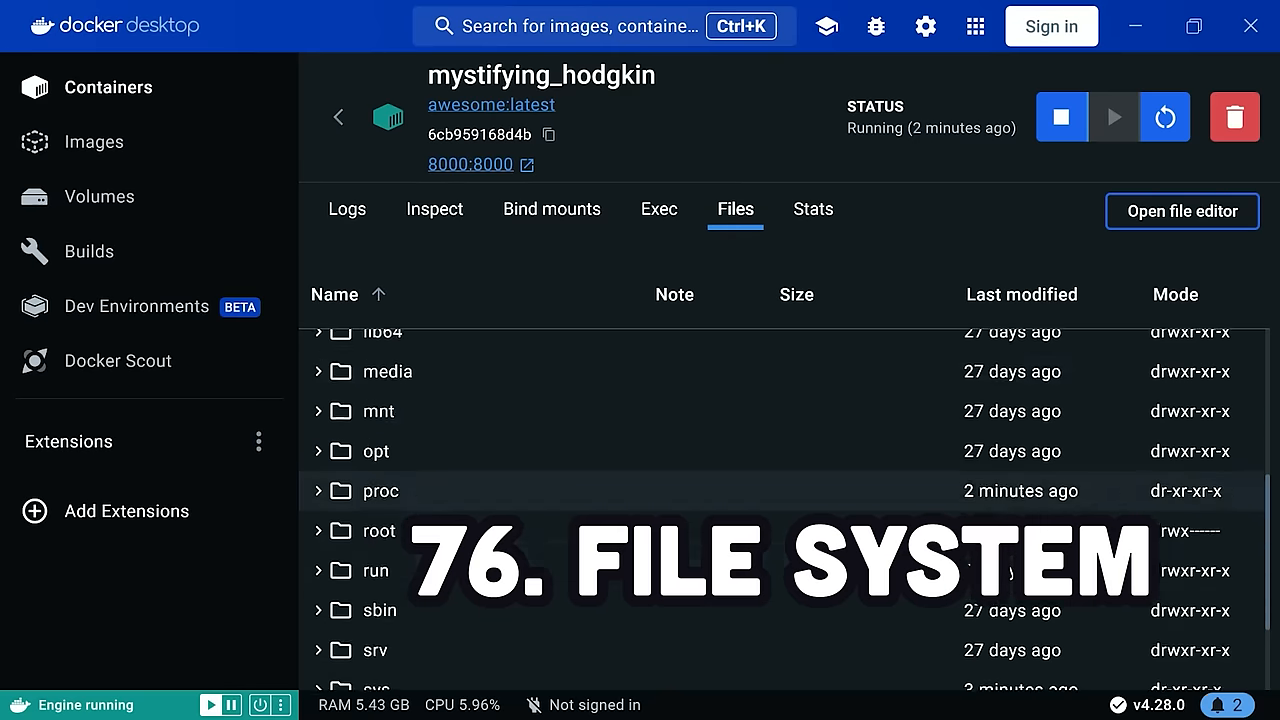
{"action": "left_click", "coordinate": [658, 209]}
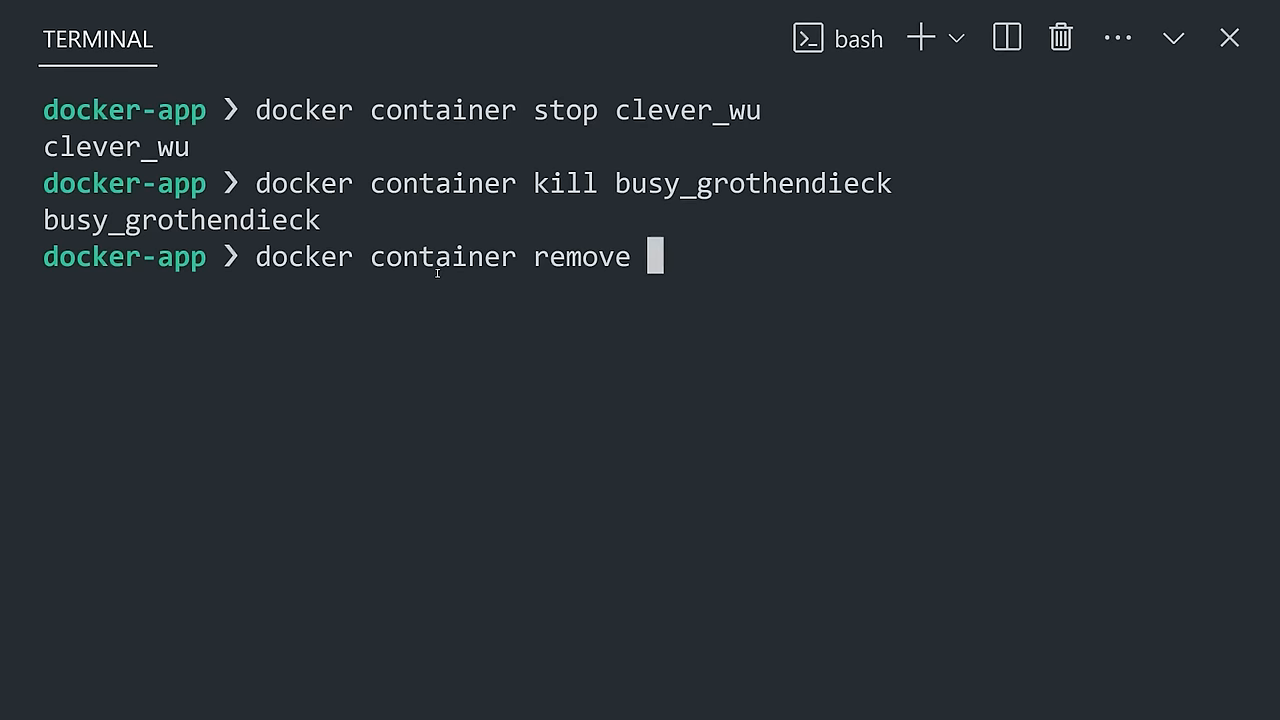
Step: Remove busy_grothendieck and push the image to us-west4-docker.pkg.dev/awesome
{"action": "type", "text": "busy_grothendieck"}
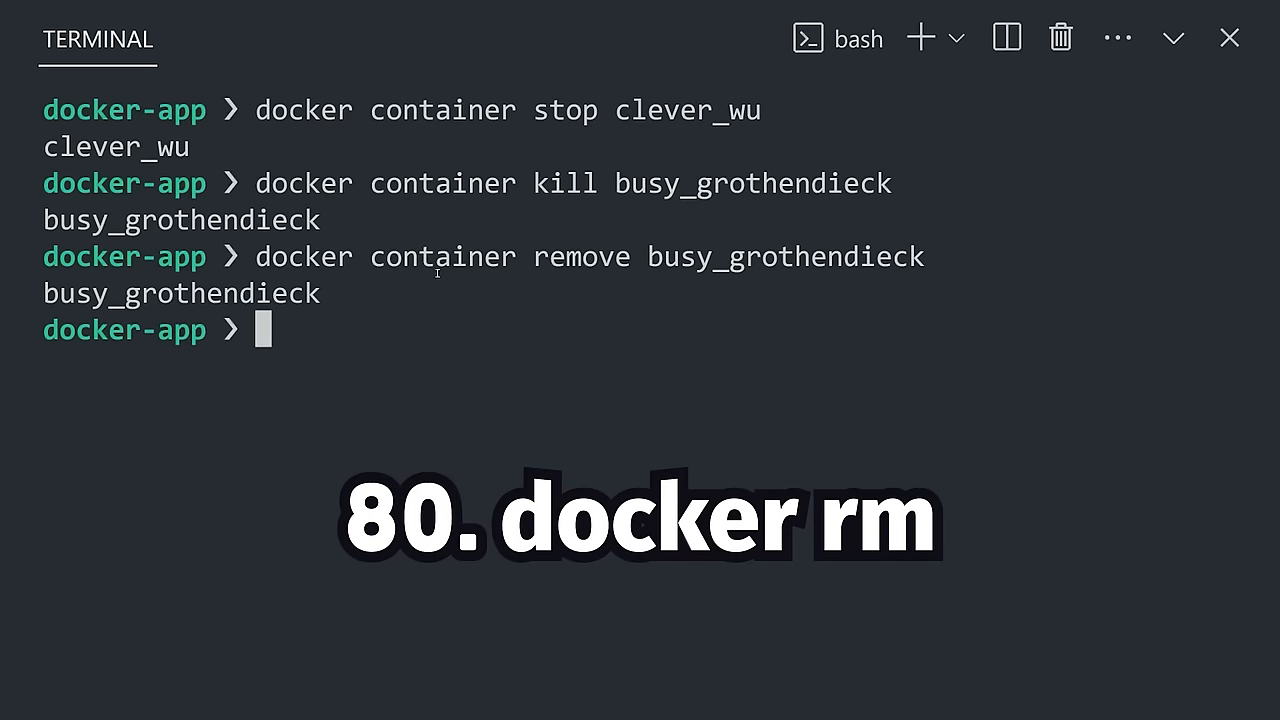
{"action": "type", "text": "docker push us-west4-docker.pkg.dev/awesome"}
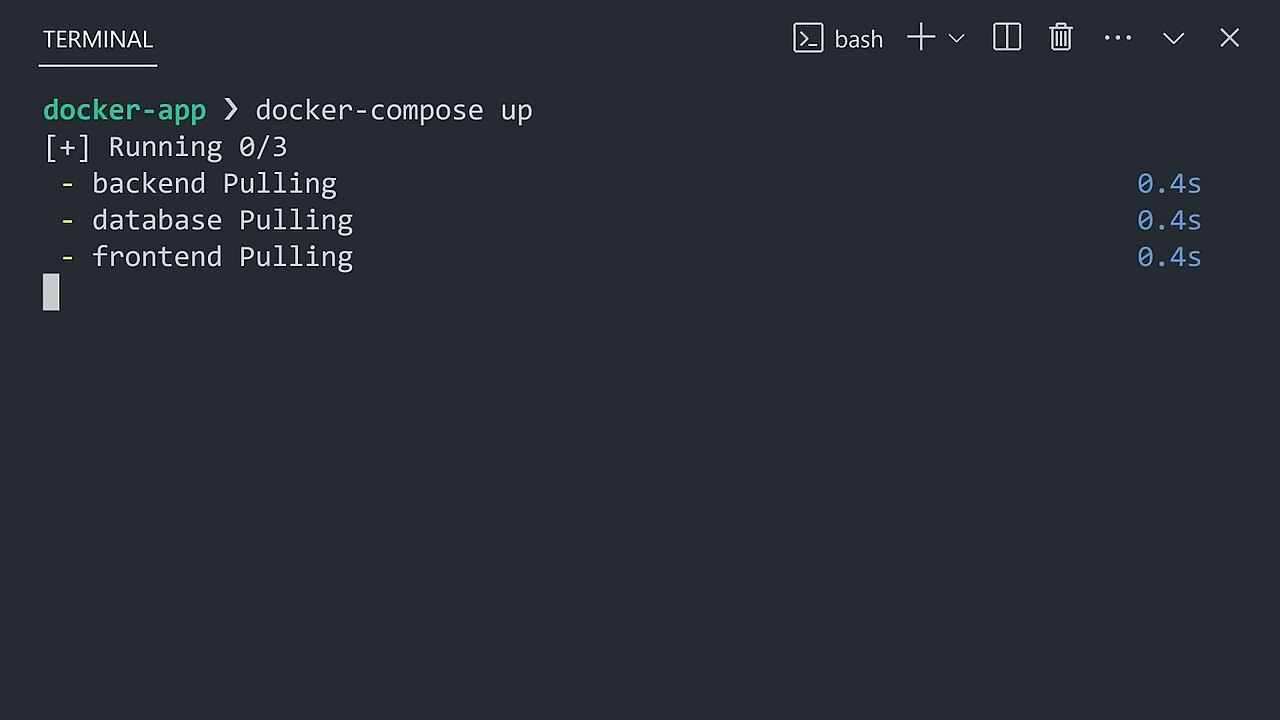
Step: Tear the composed services down with docker-compose down
{"action": "type", "text": "docker-compose down"}
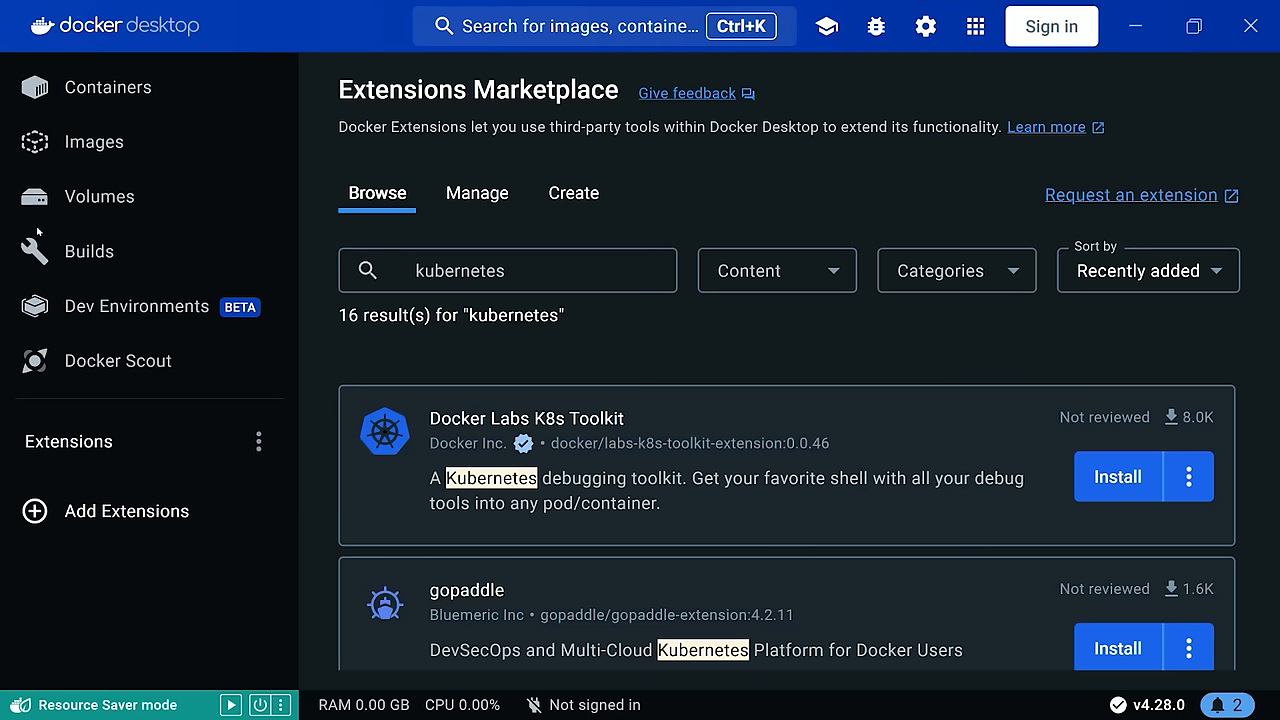
Step: View the Docker Labs K8s Toolkit extension details from the kubernetes results
{"action": "left_click", "coordinate": [527, 418]}
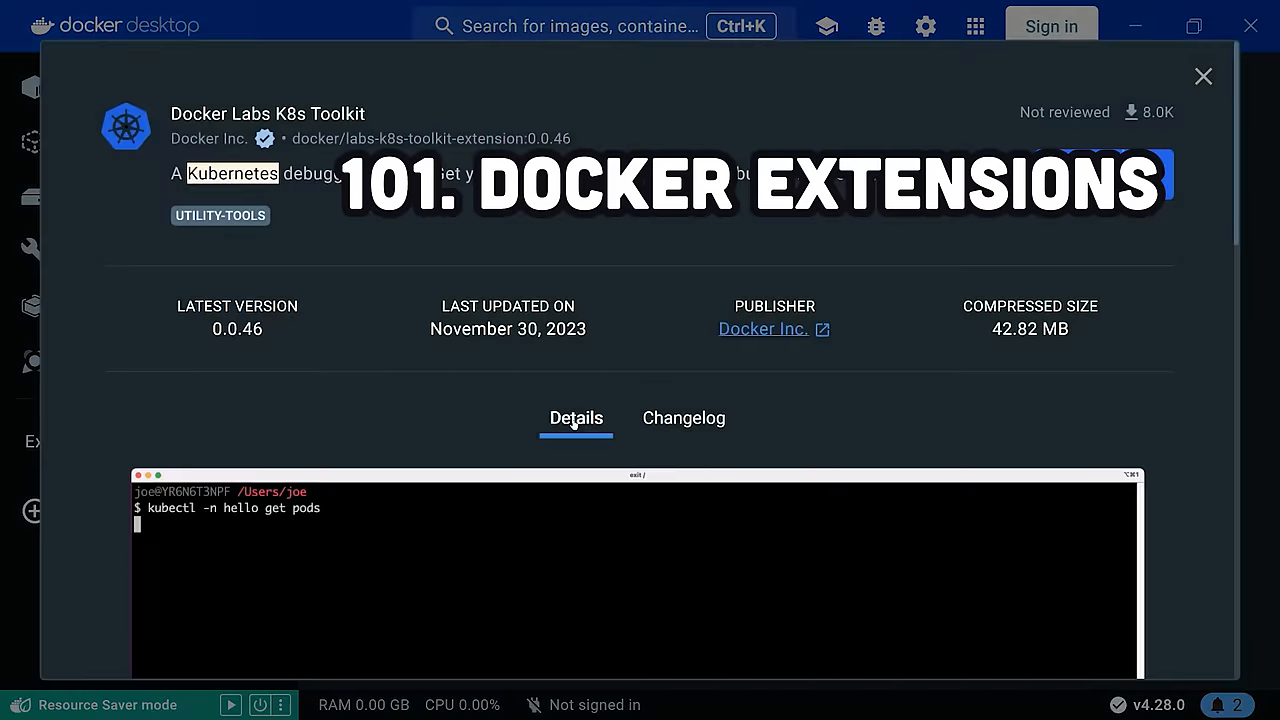